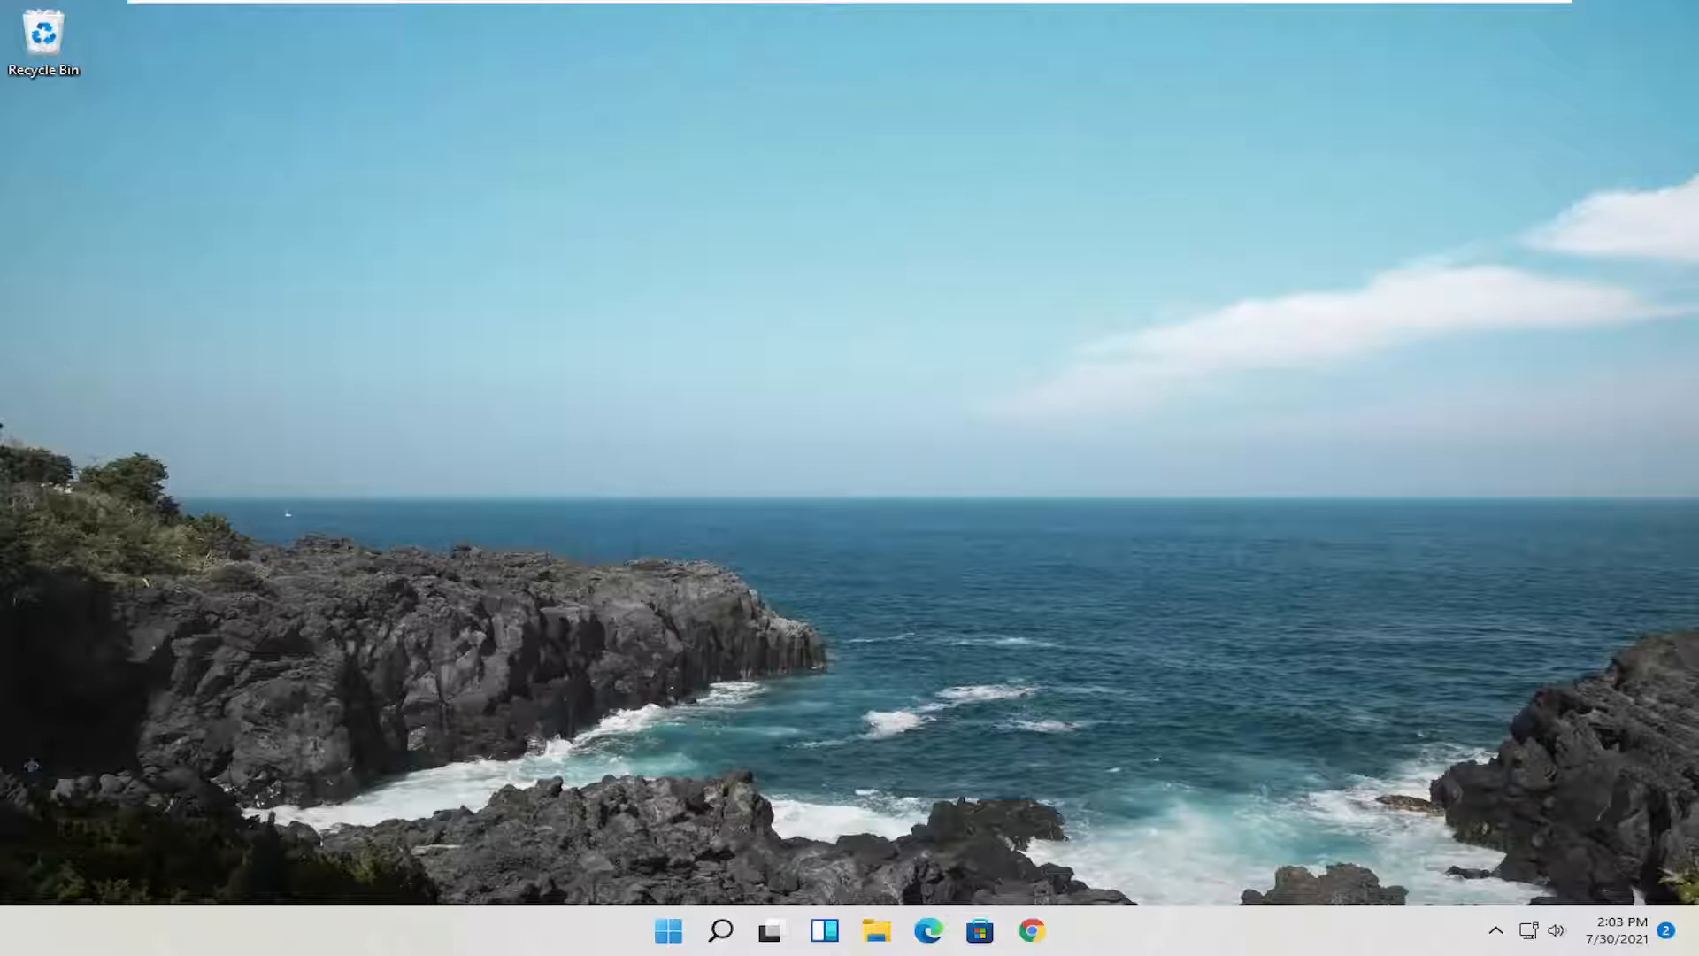
mouse_move(97, 564)
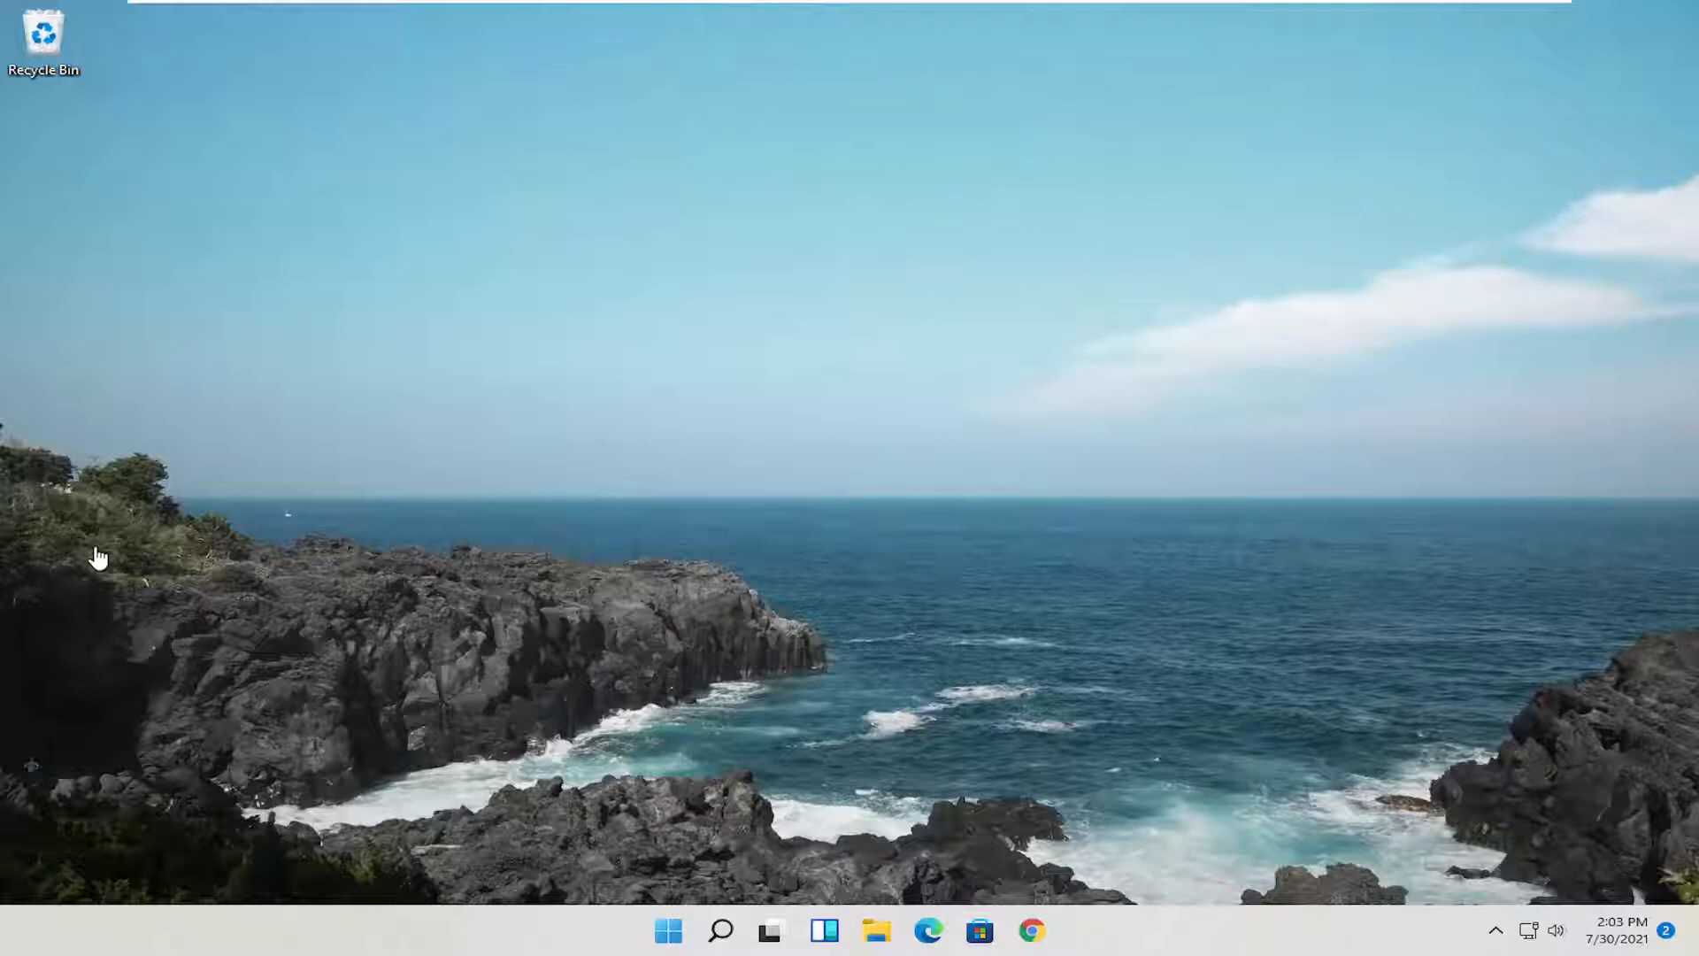
mouse_move(596, 636)
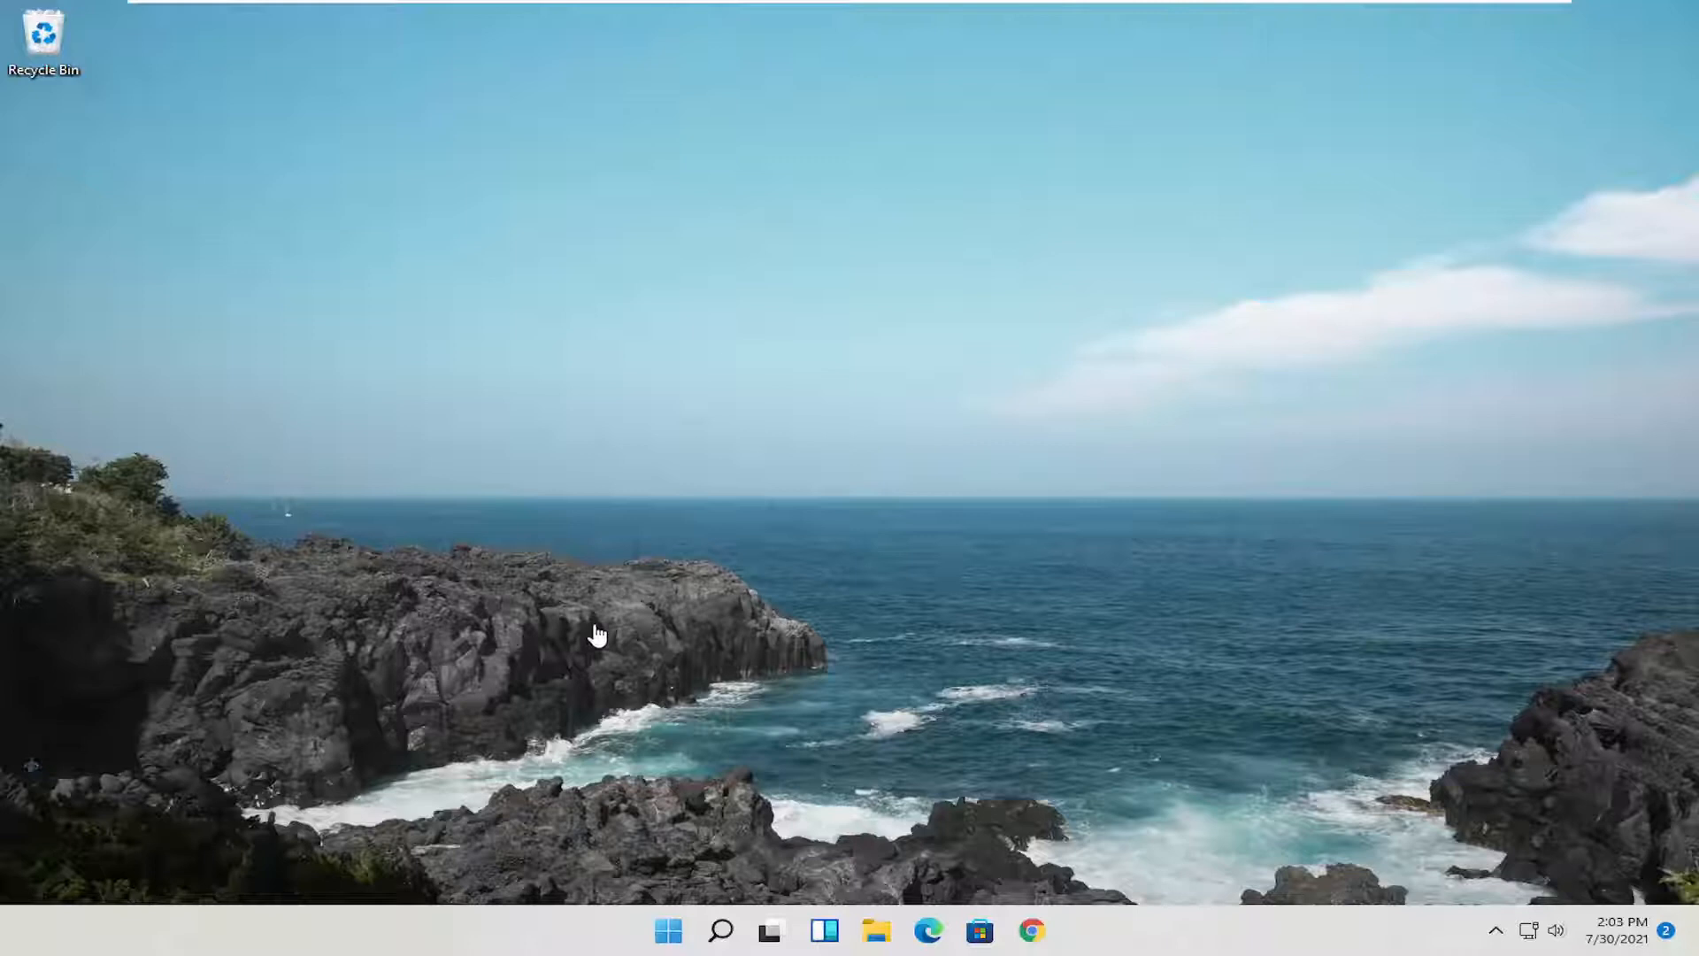
Open the Windows 11 Start menu from the taskbar.
left_click(670, 929)
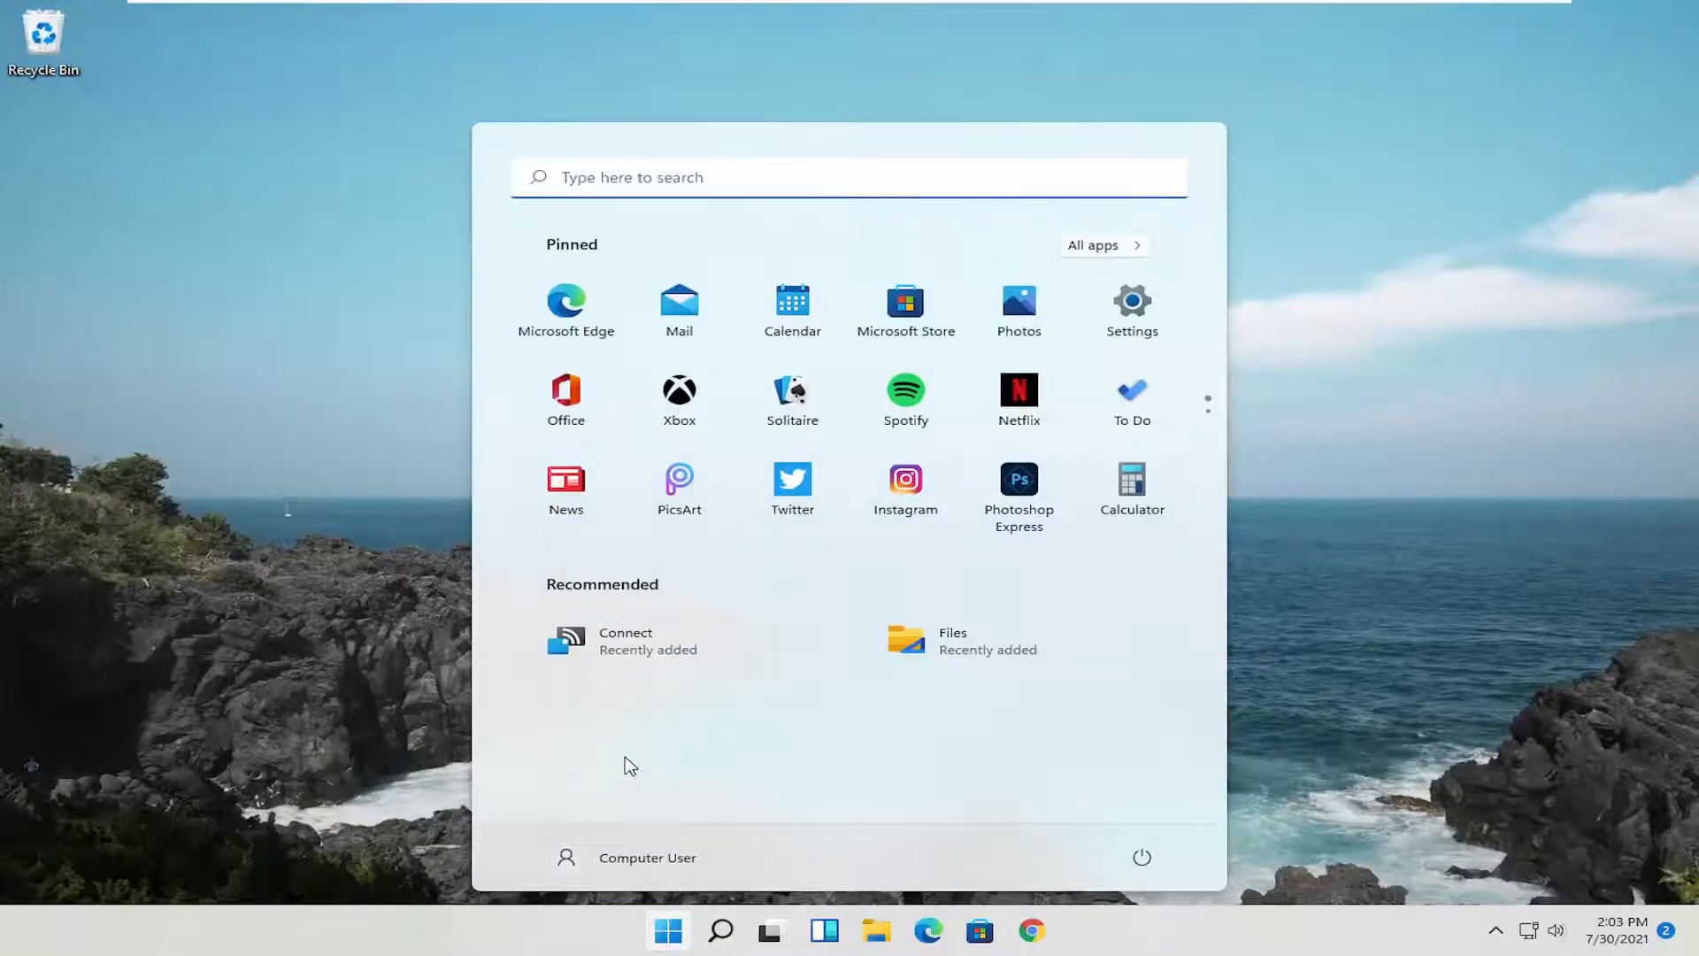
Search Start for "default apps" and launch the Default apps setting.
type("default apps")
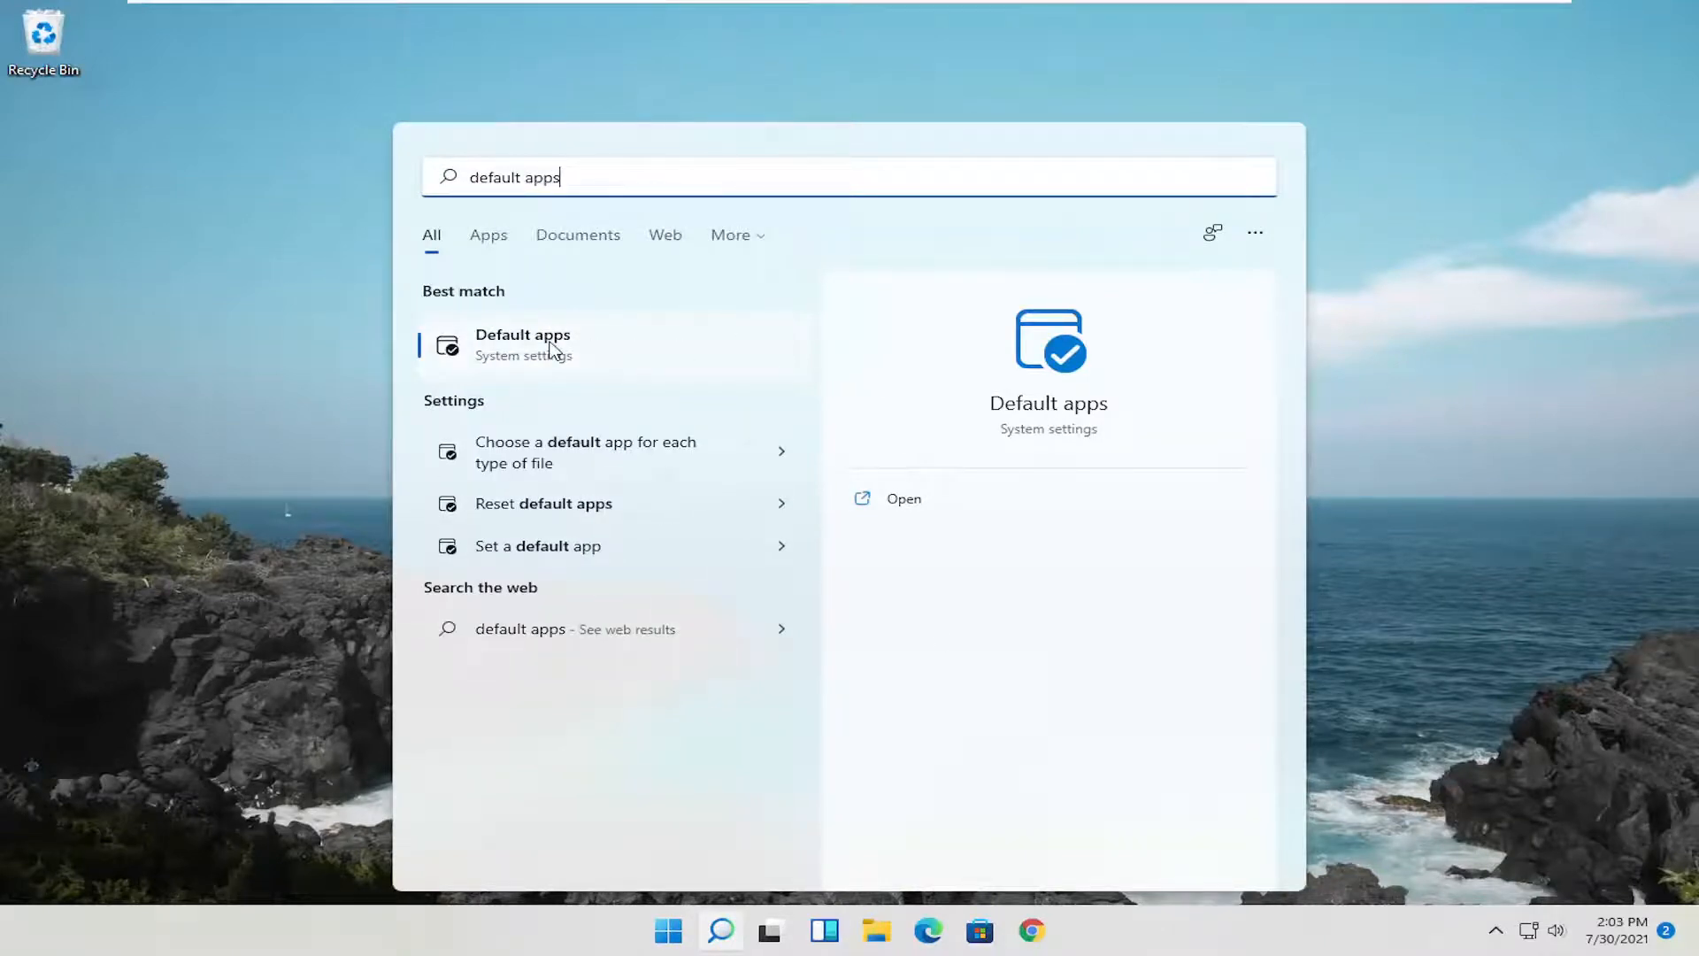
left_click(522, 344)
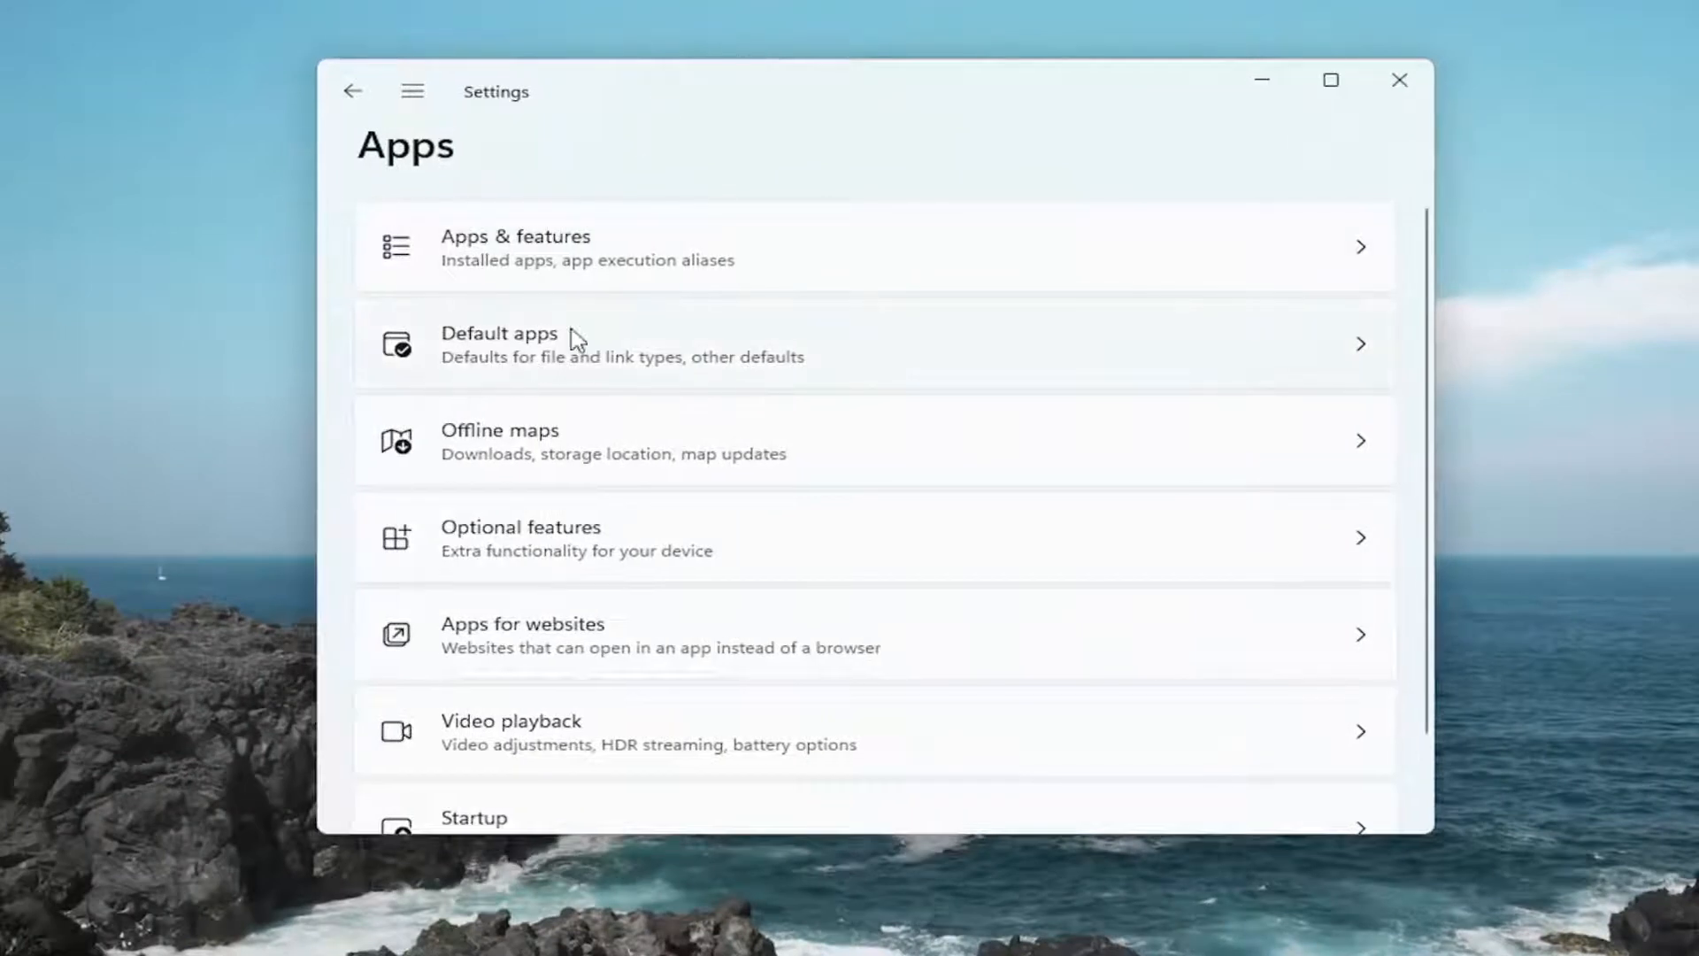
Open the Default apps page and scroll the app list down to Google Chrome.
left_click(499, 344)
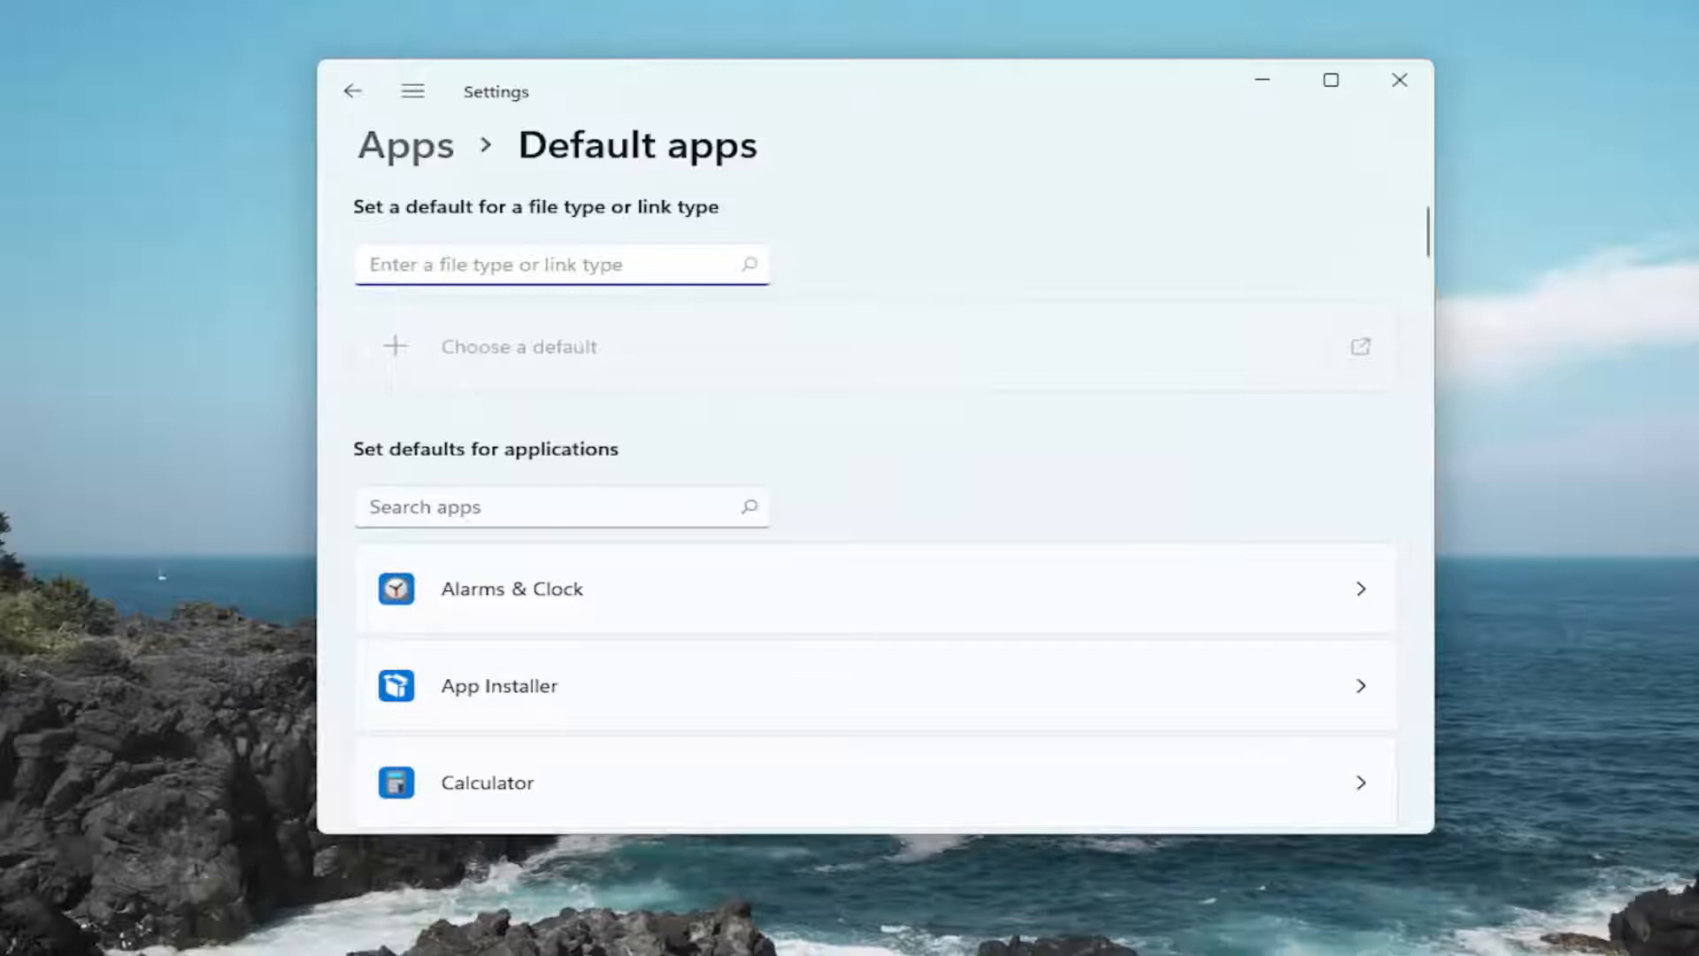
scroll("down", 3)
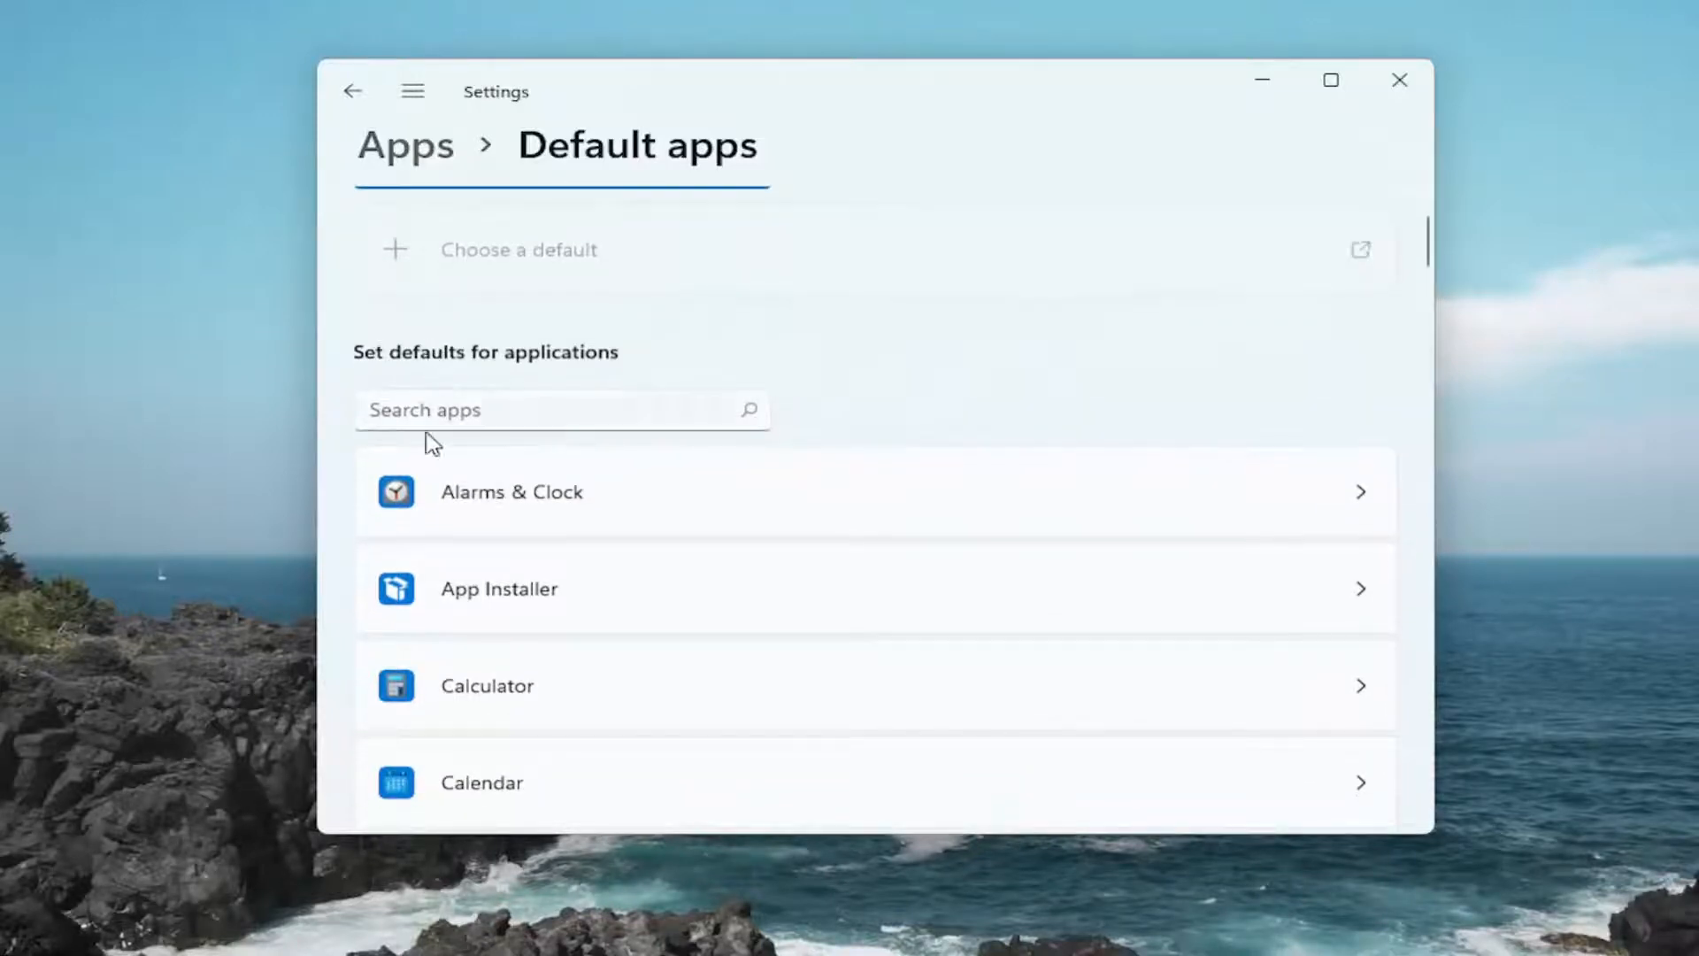
scroll("down", 3)
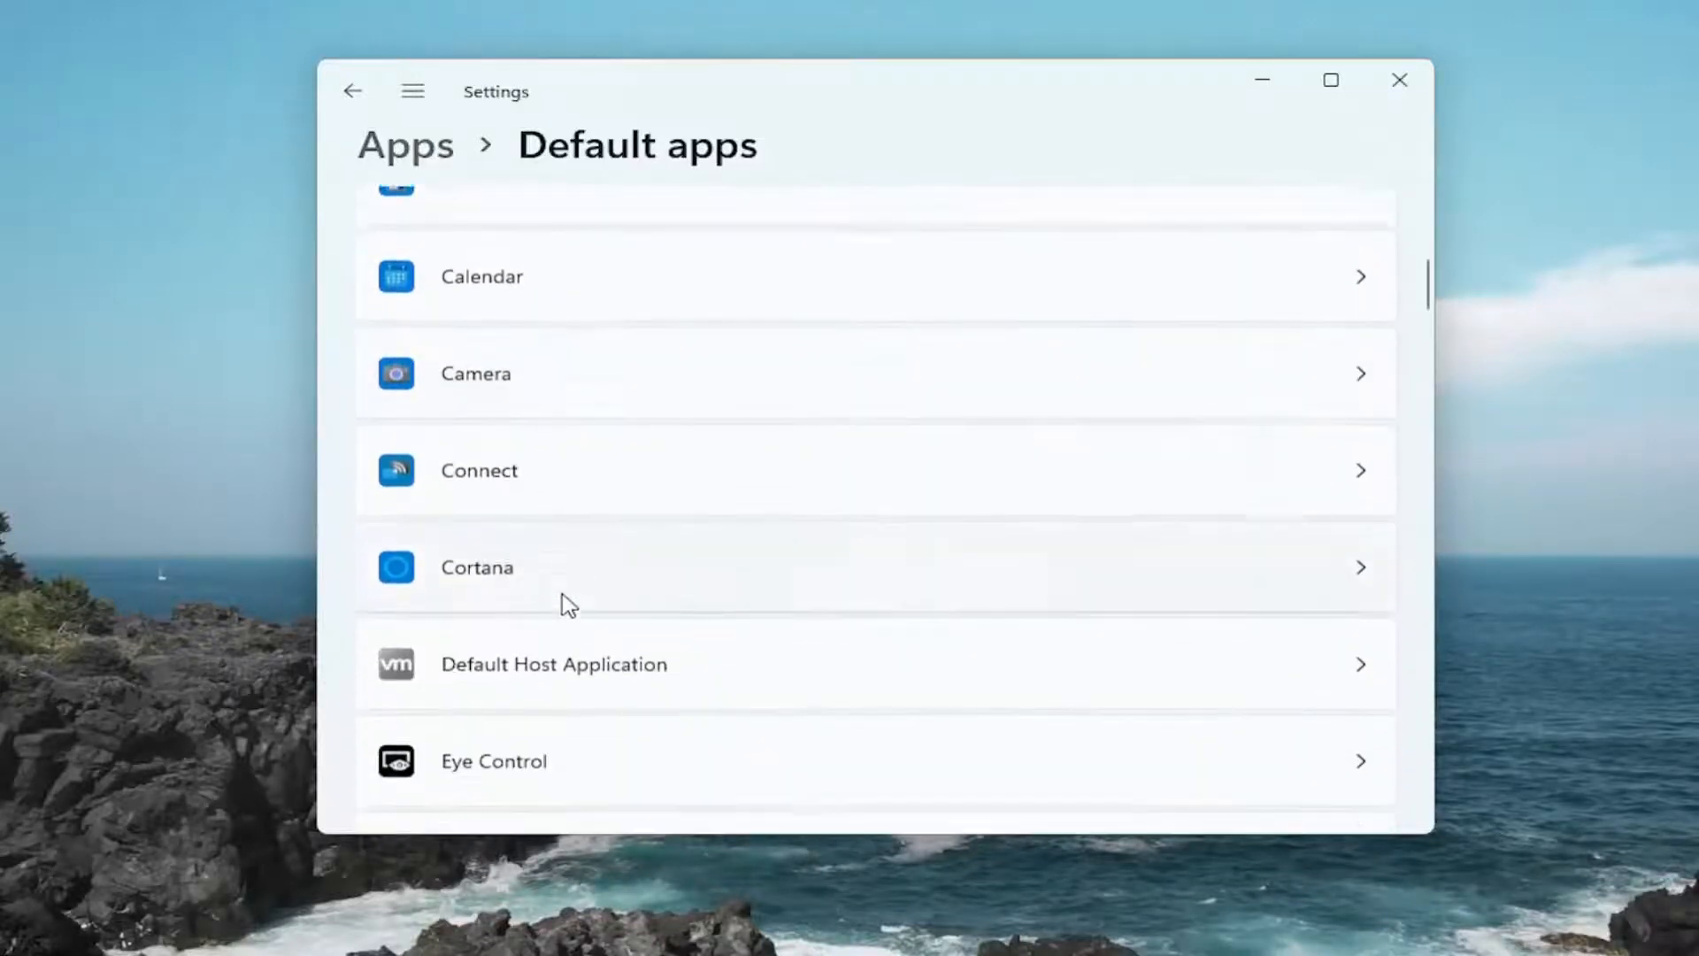
scroll("down", 3)
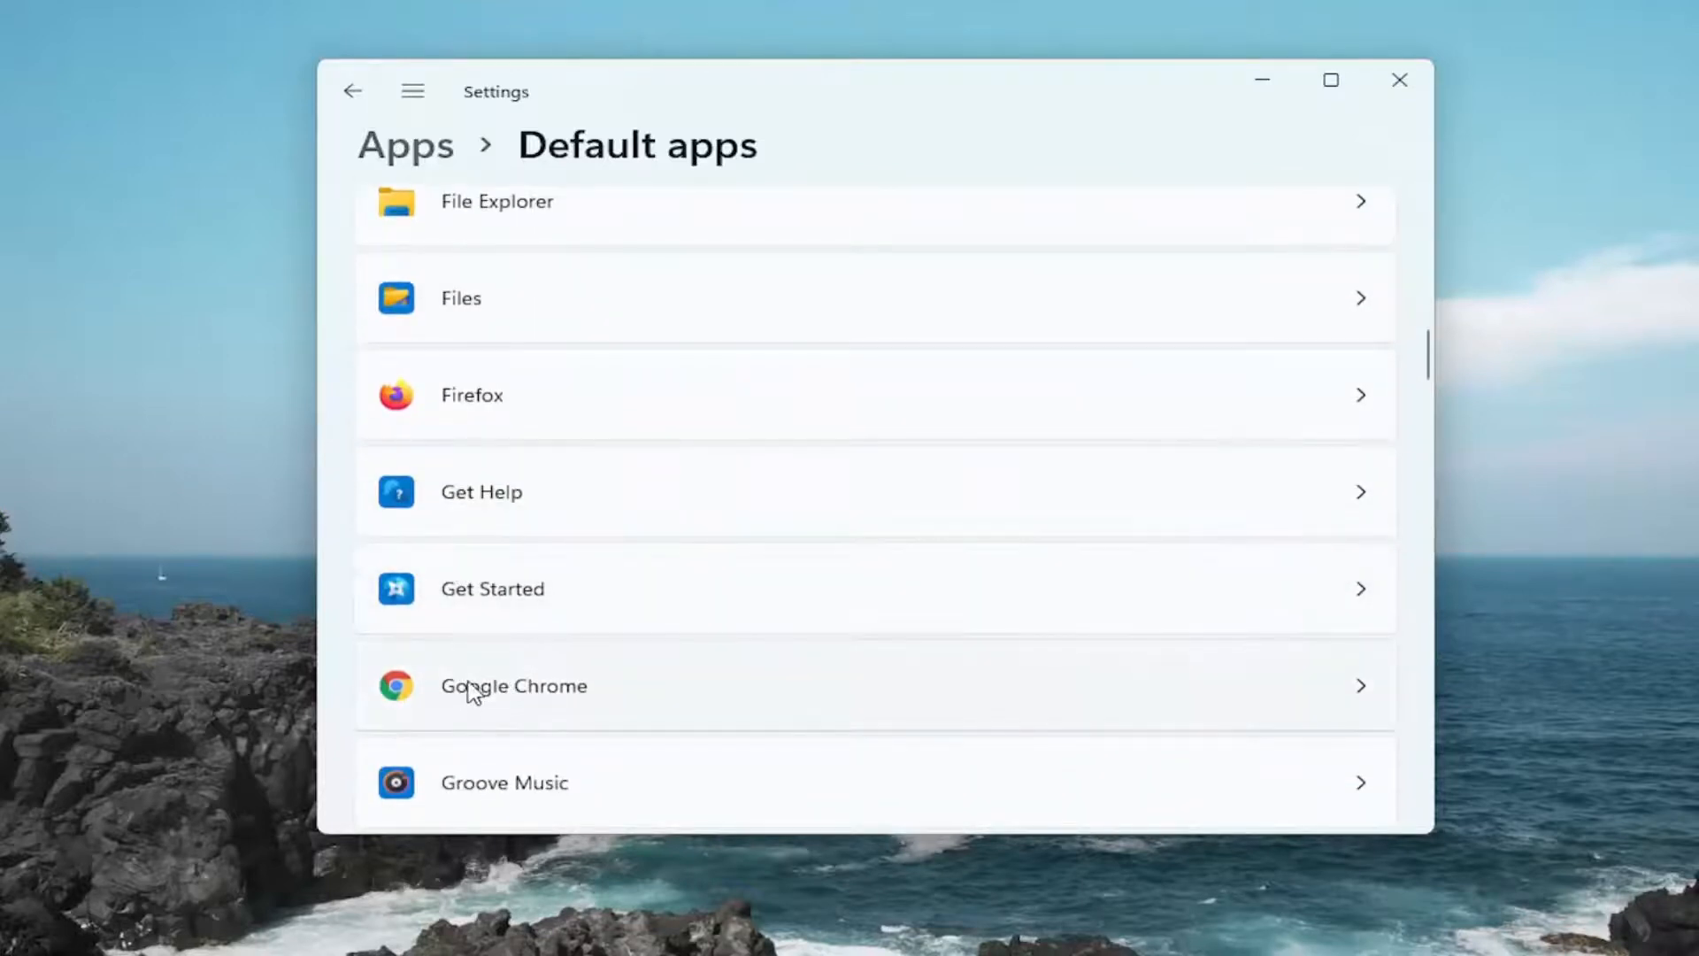
Keep Google Chrome as the default app for .pdf files on Chrome's defaults page.
left_click(512, 685)
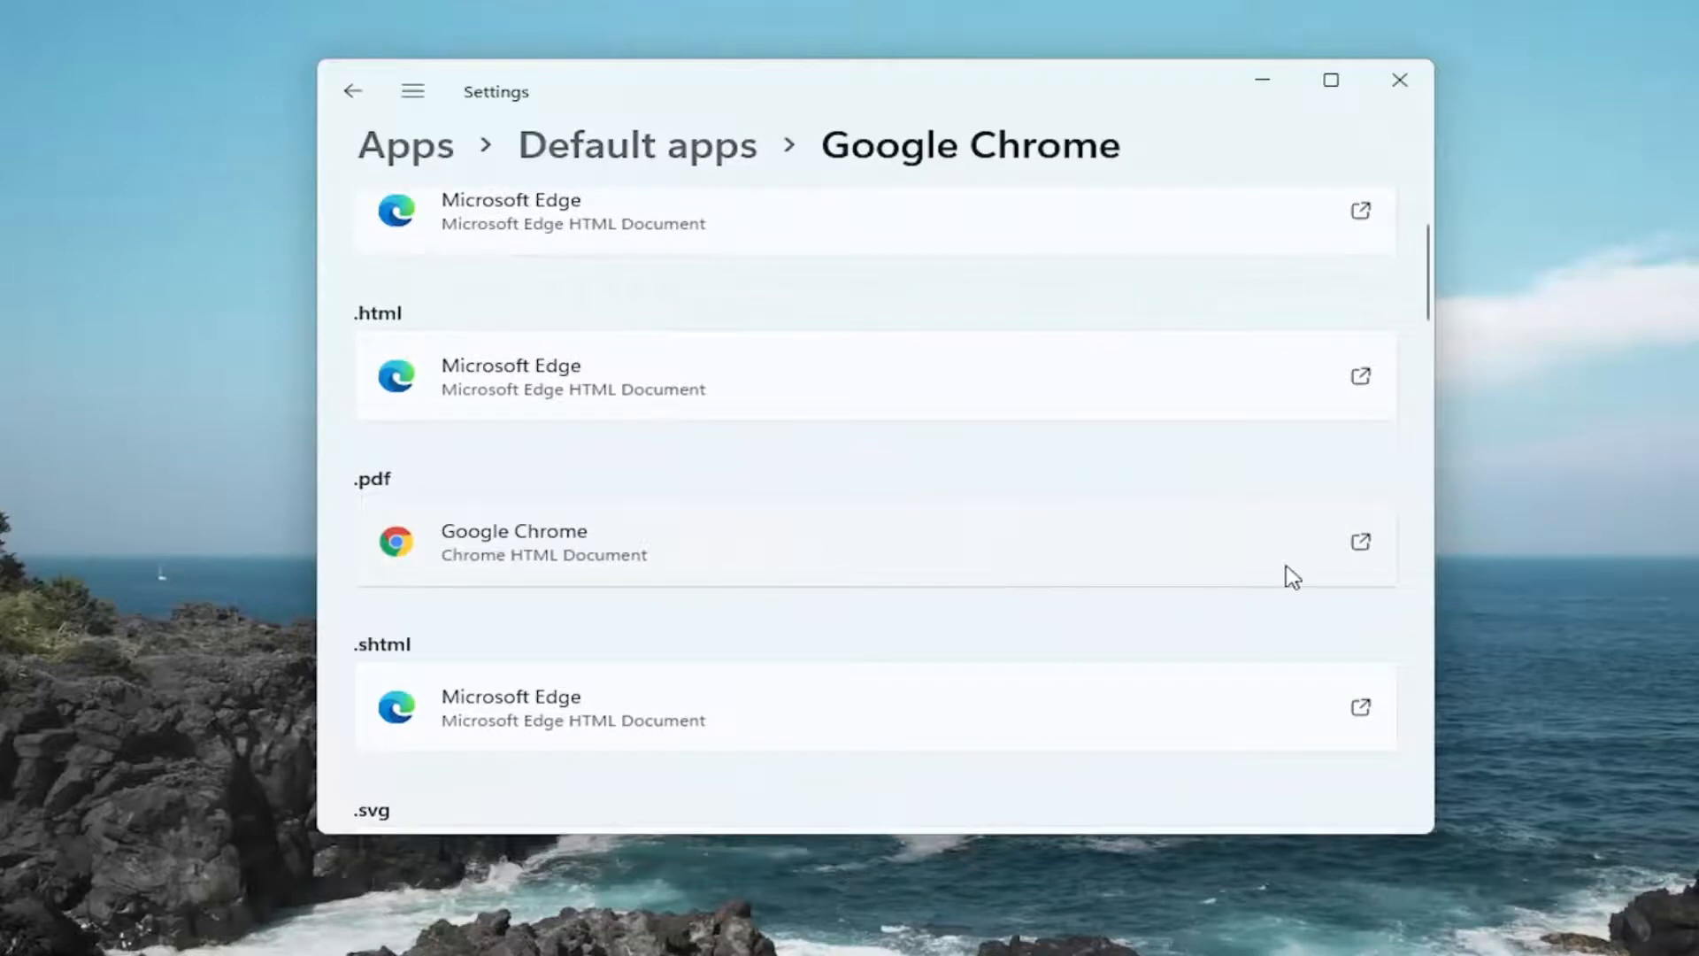
left_click(514, 542)
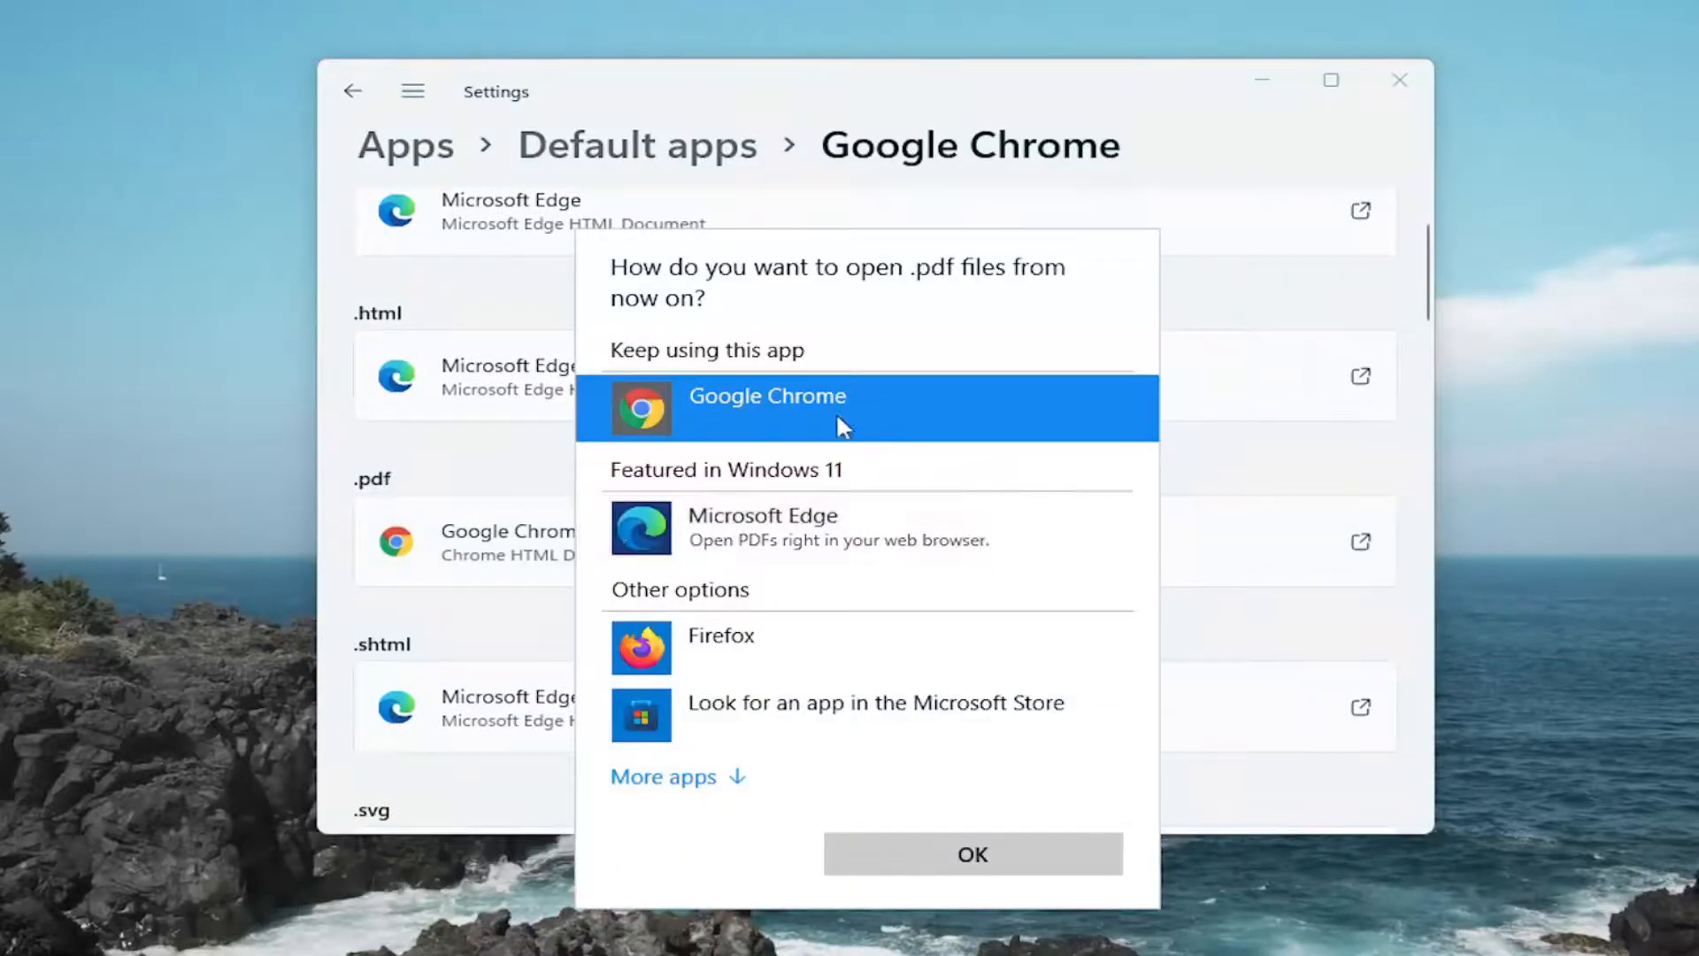
mouse_move(747, 423)
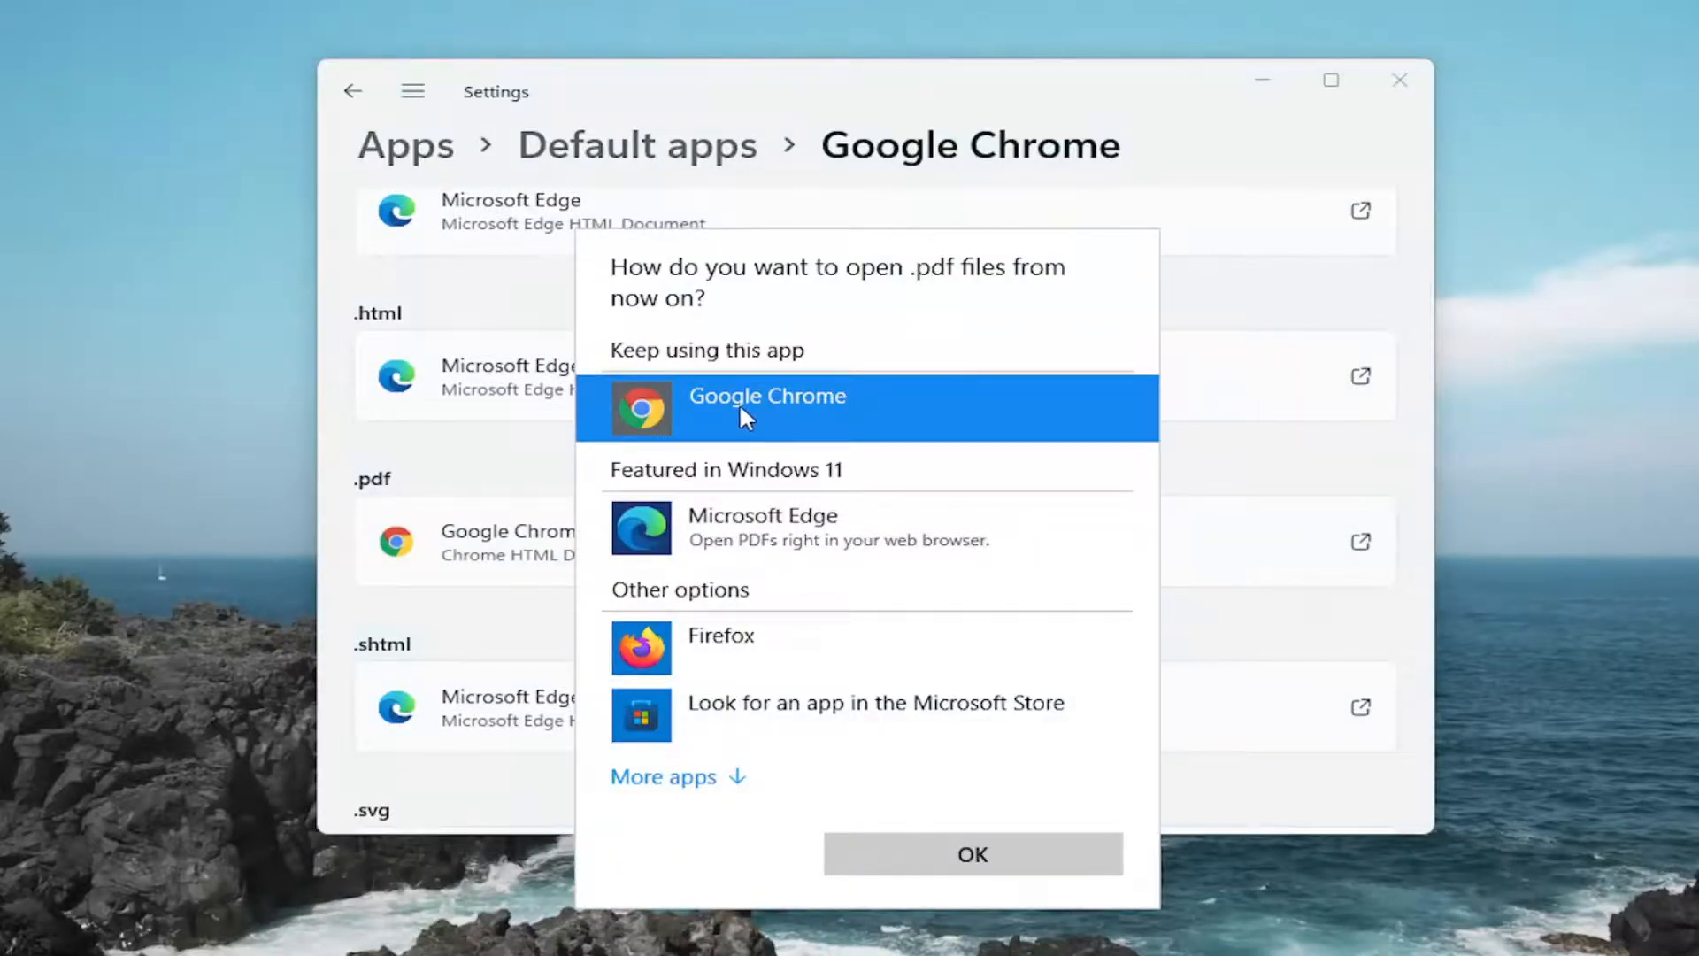
mouse_move(942, 845)
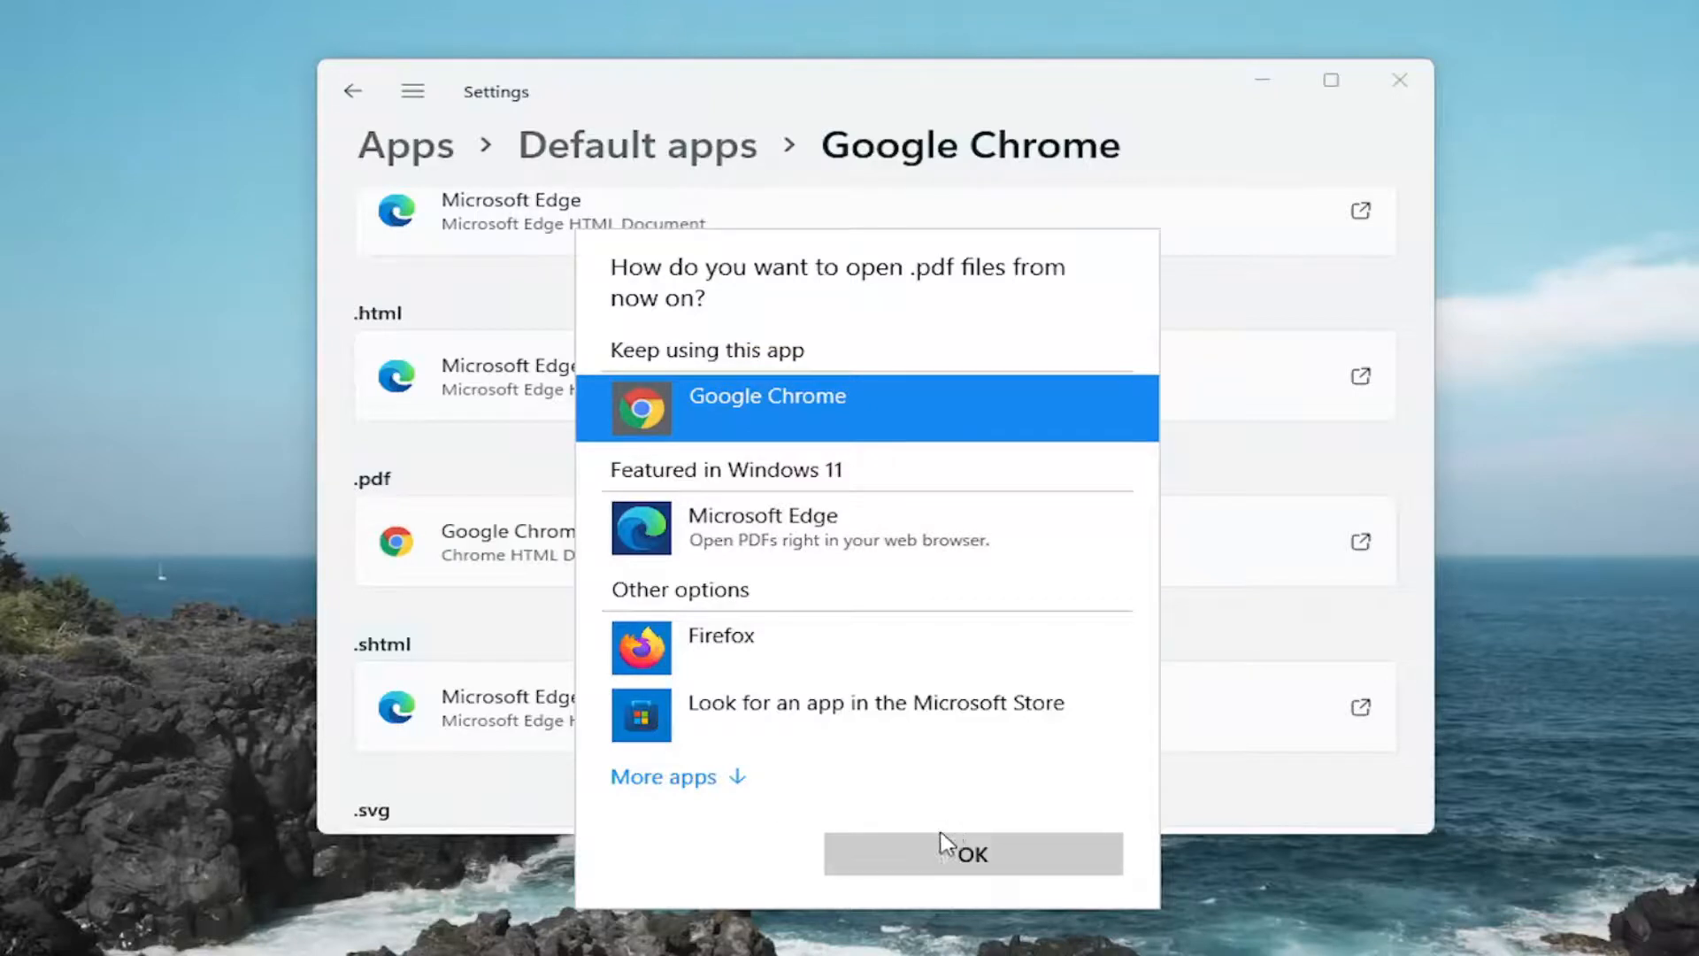
left_click(972, 854)
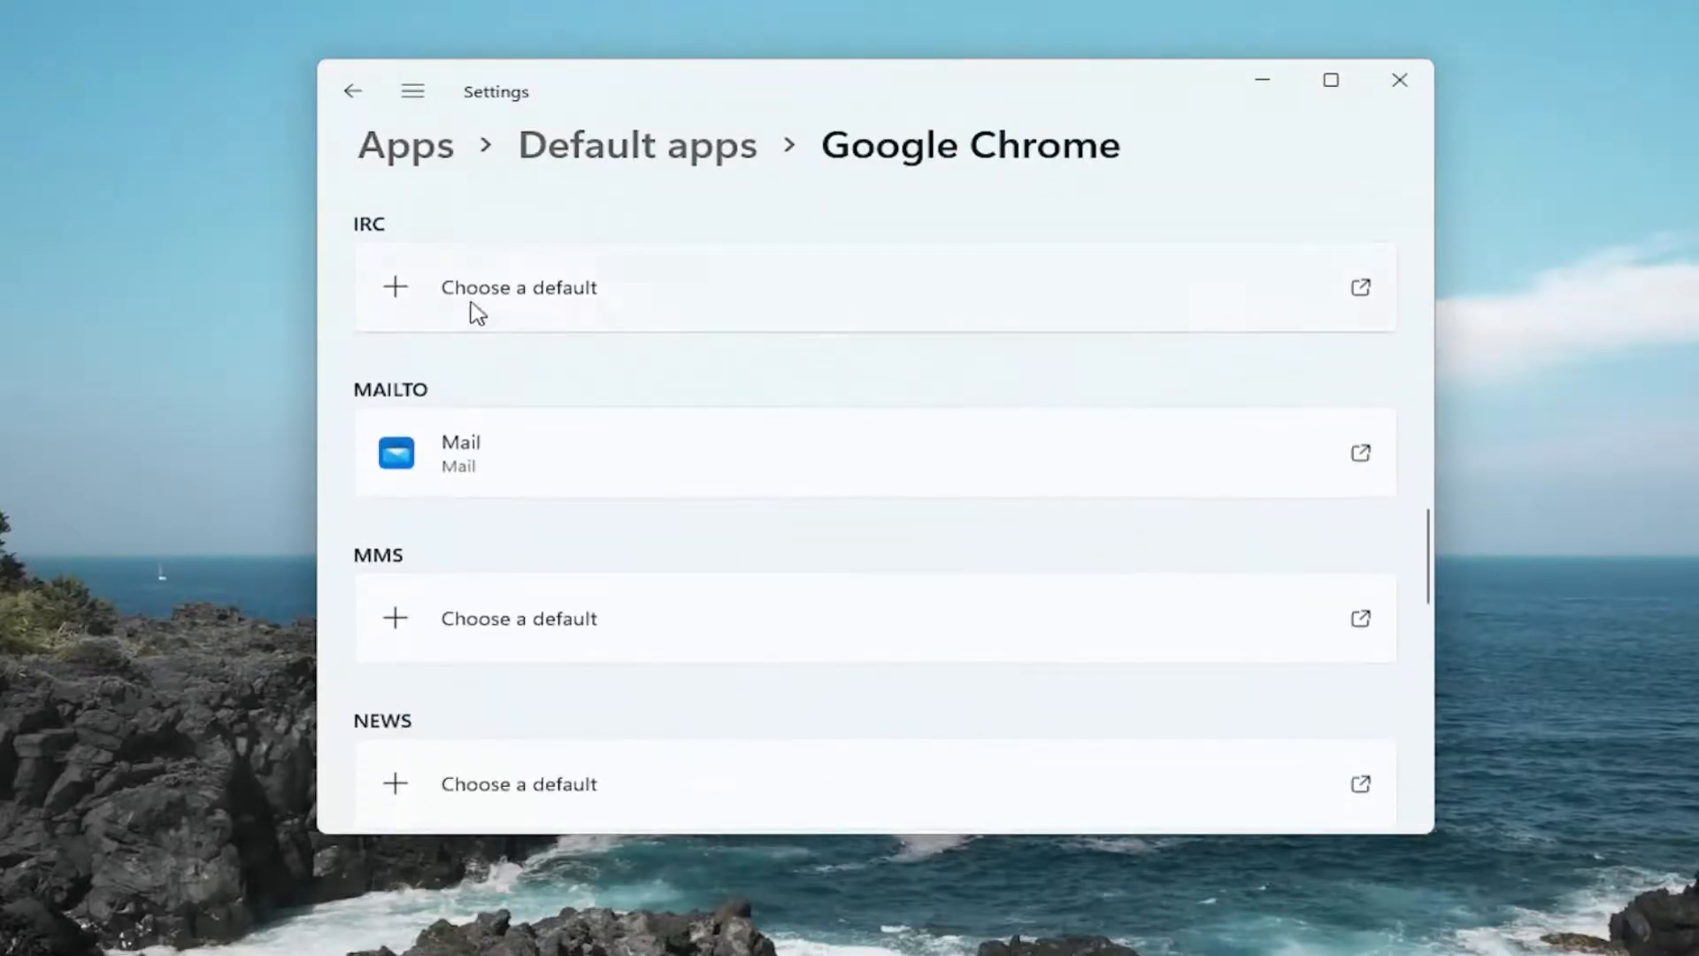
Go back to the Default apps list and open Calendar's default file types.
left_click(350, 92)
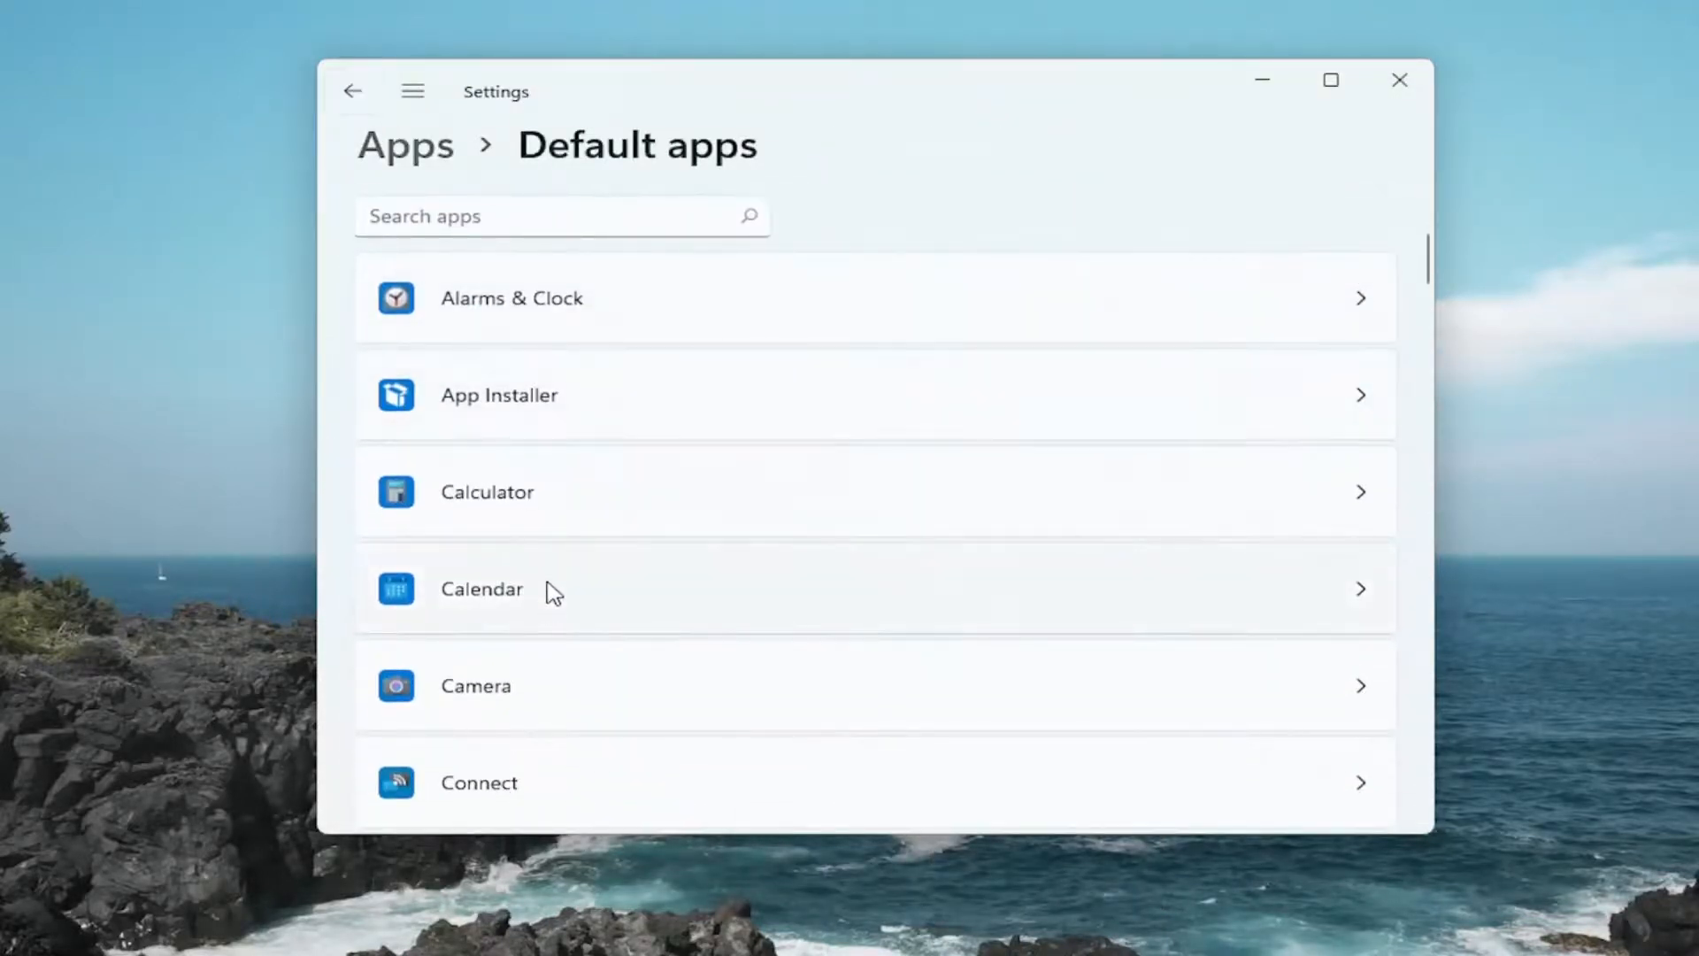
left_click(482, 590)
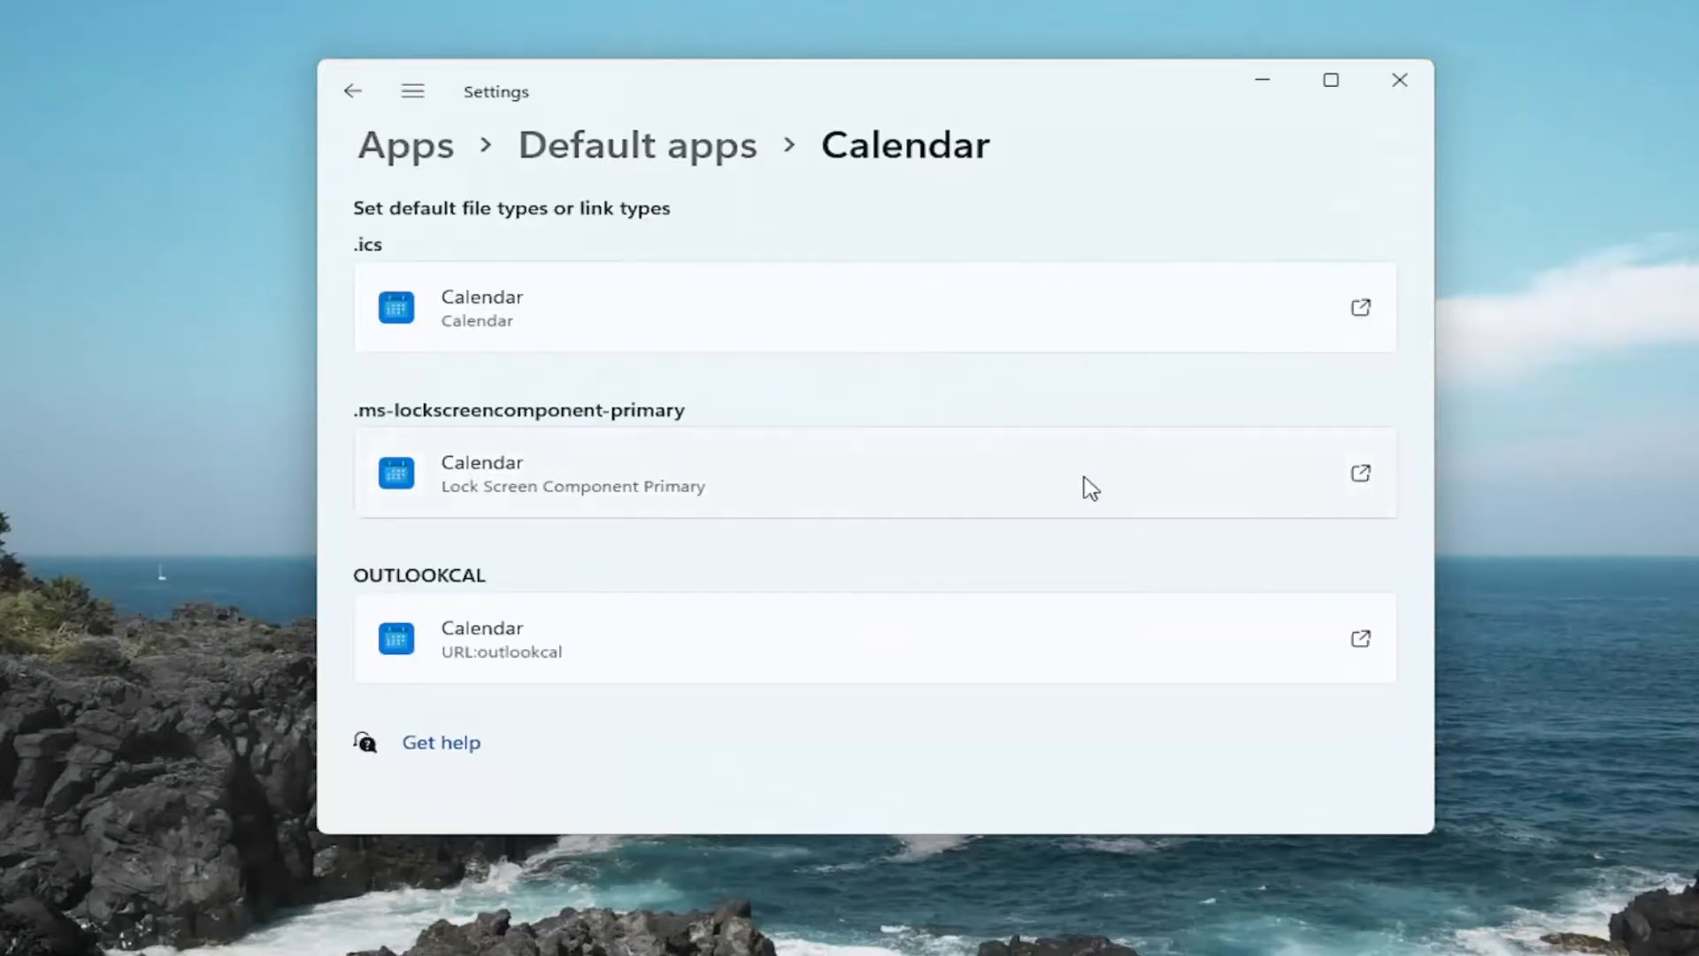